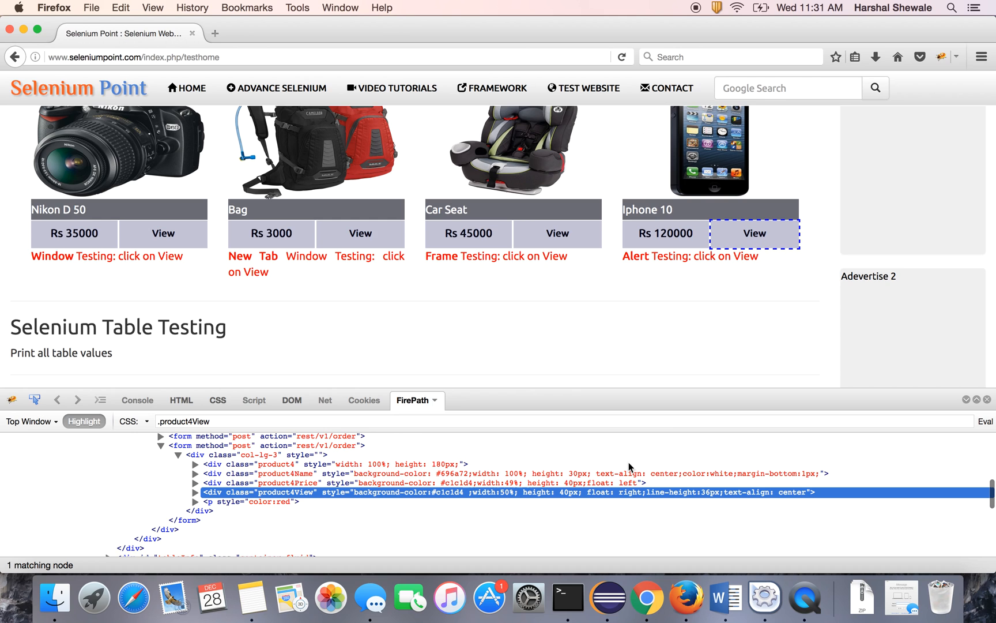
# Expand the product4View div in FirePath to show its View link and alert script
pyautogui.click(198, 492)
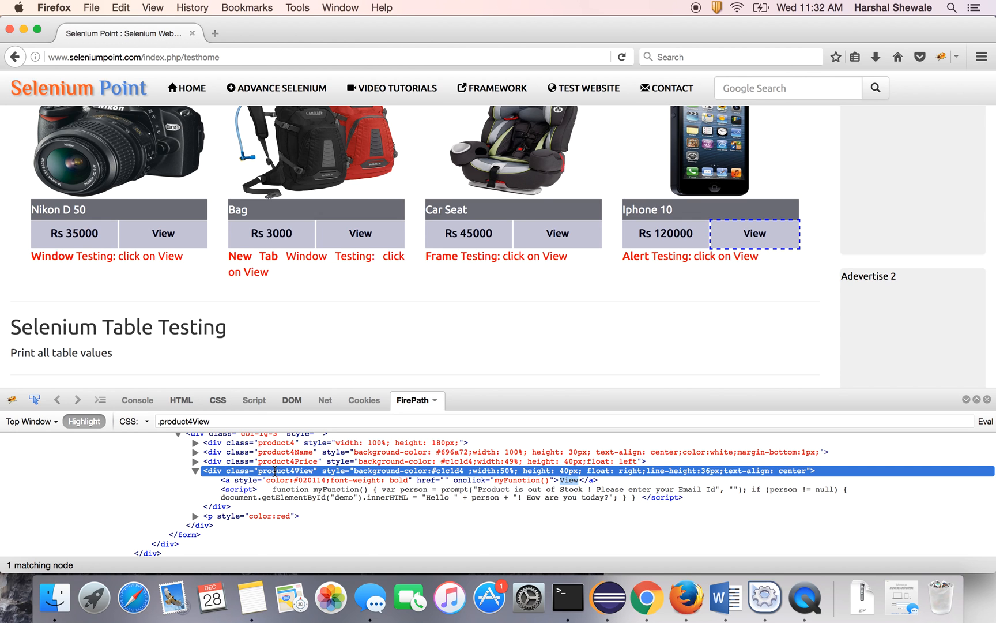